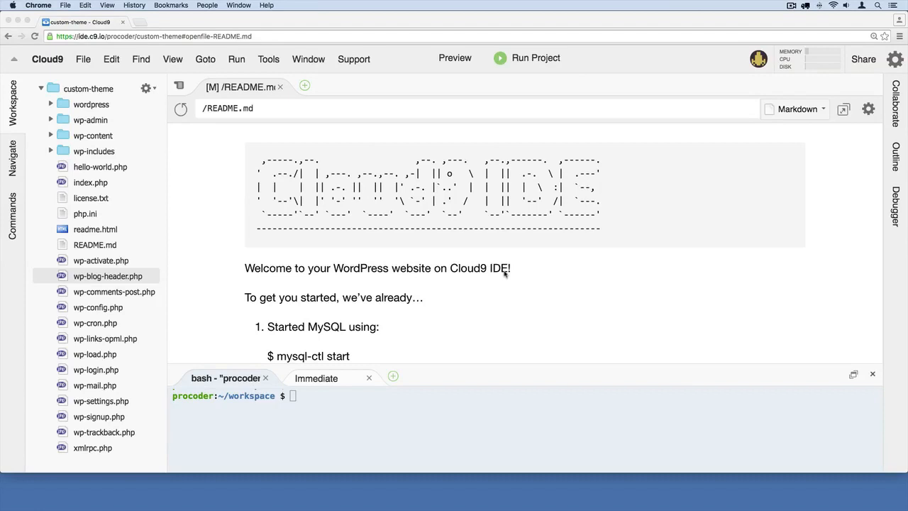
pyautogui.moveTo(652, 176)
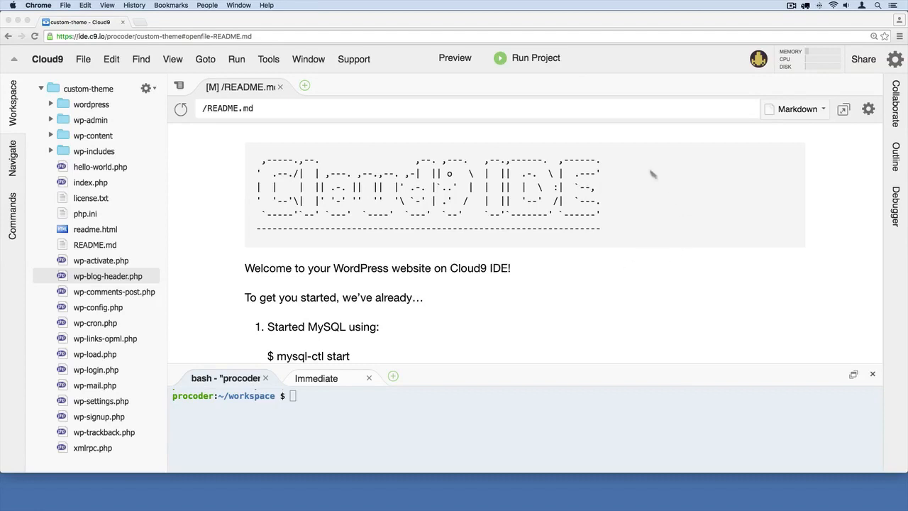
pyautogui.moveTo(454, 250)
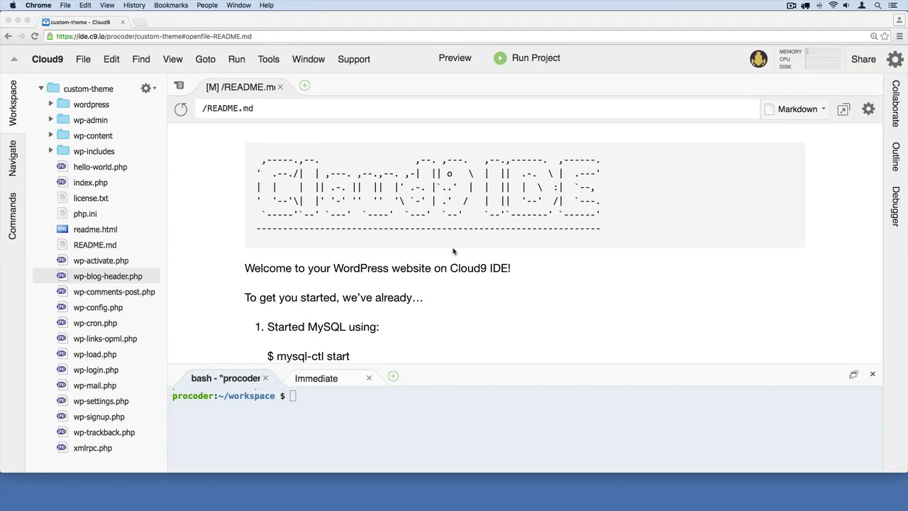
# Step: Review the README's MySQL start note, then run the WordPress project so Apache serves the workspace URL
pyautogui.scroll(-3)
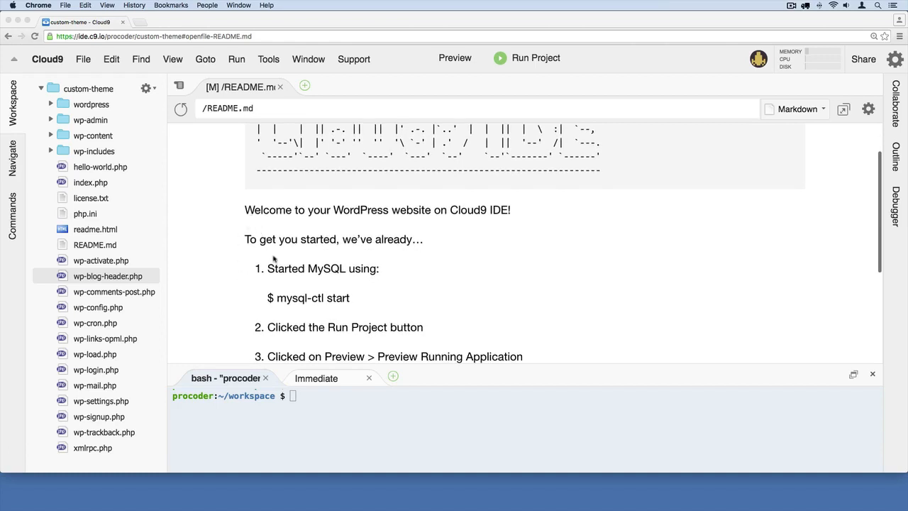
pyautogui.moveTo(267, 268); pyautogui.dragTo(380, 268)
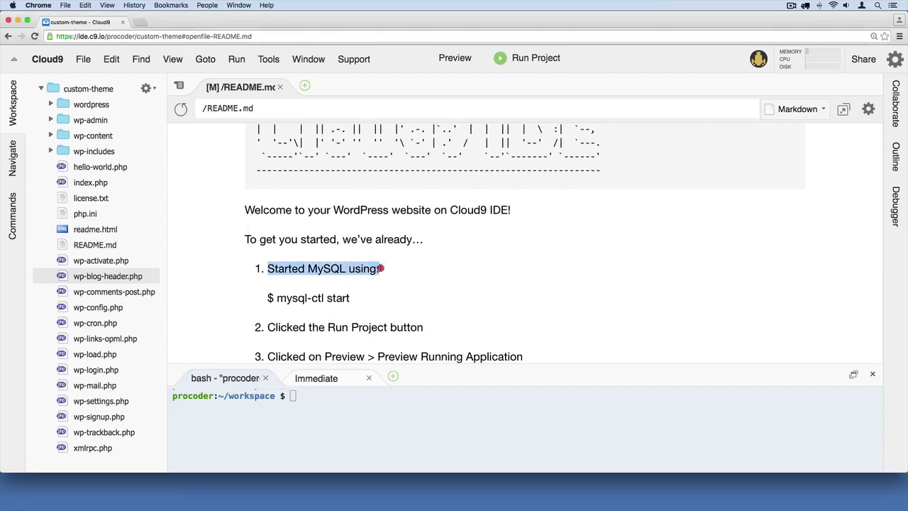
pyautogui.scroll(-3)
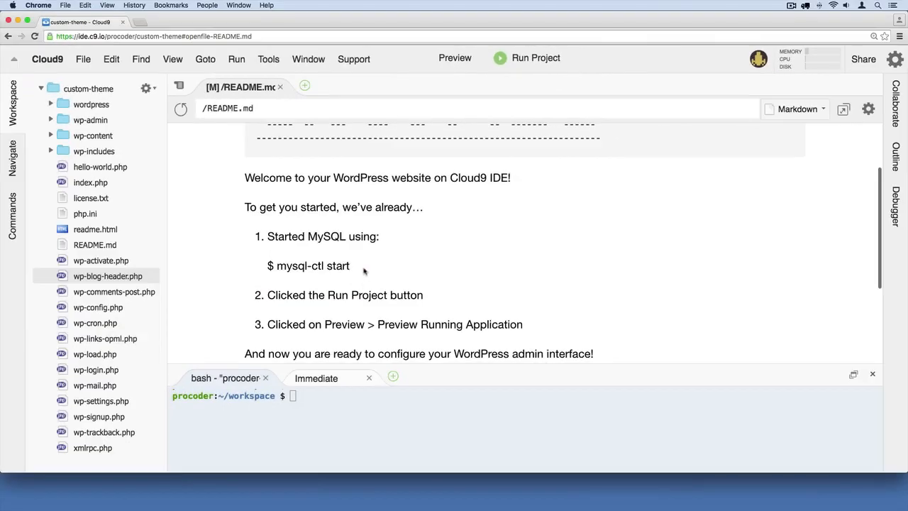
pyautogui.doubleClick(300, 265)
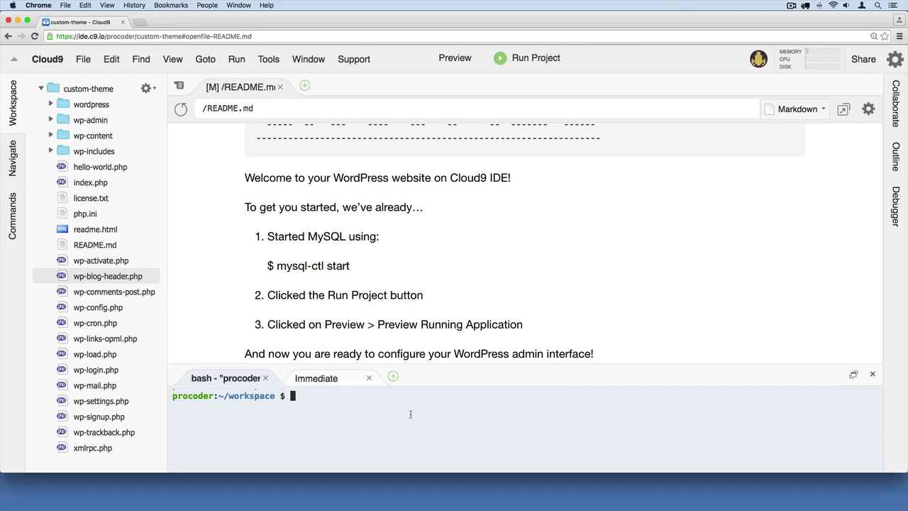
pyautogui.moveTo(539, 59)
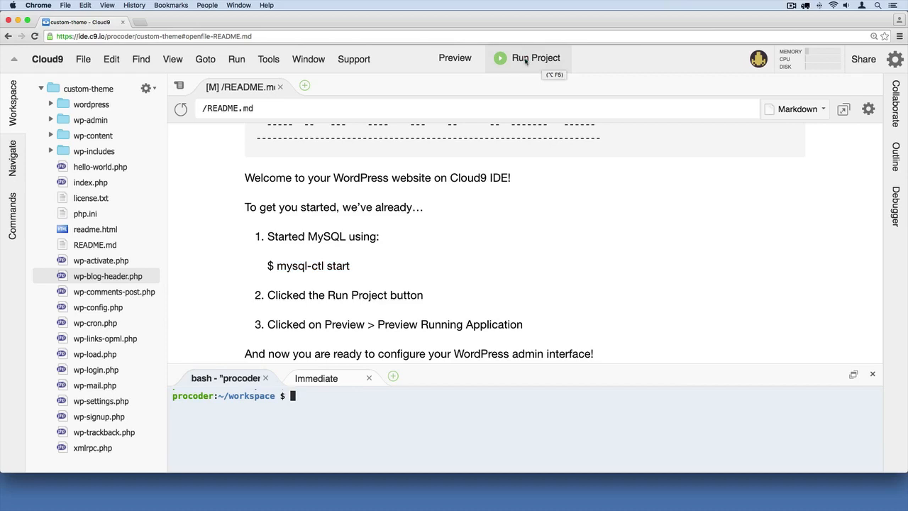
pyautogui.click(536, 58)
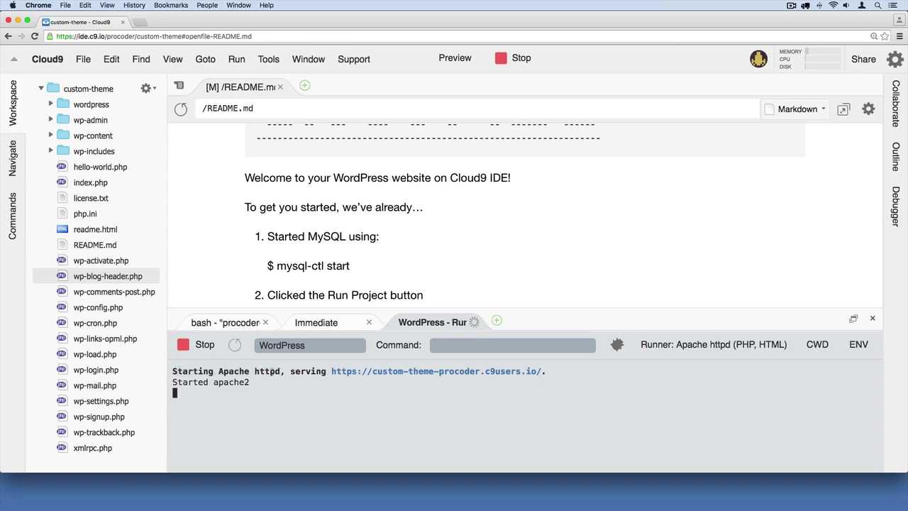
pyautogui.moveTo(267, 383)
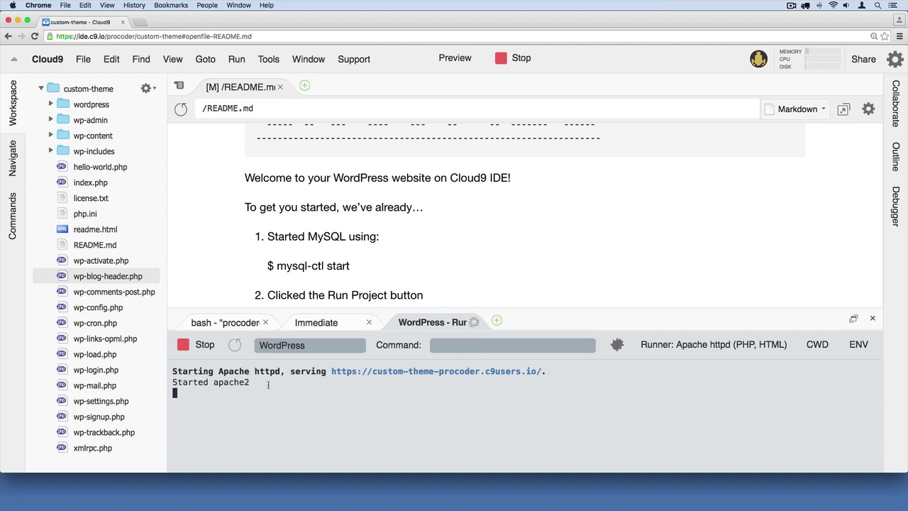
pyautogui.moveTo(552, 372)
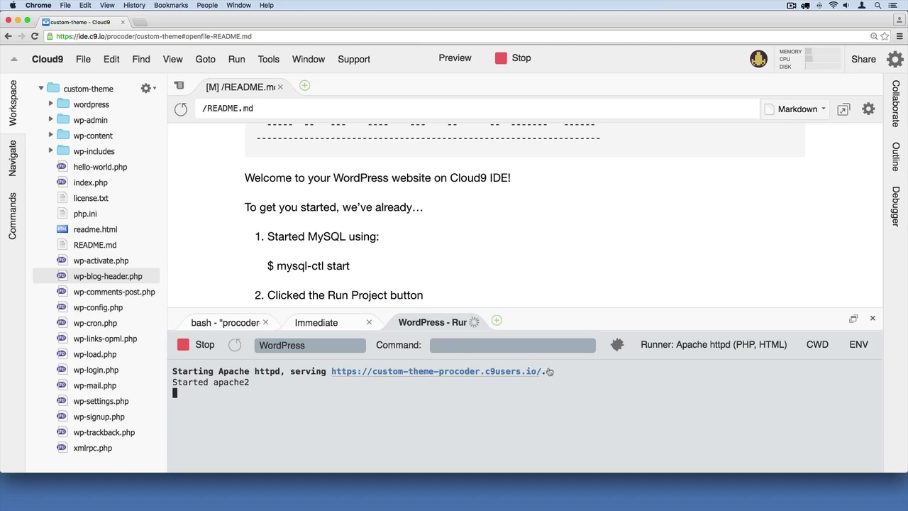
pyautogui.moveTo(329, 374)
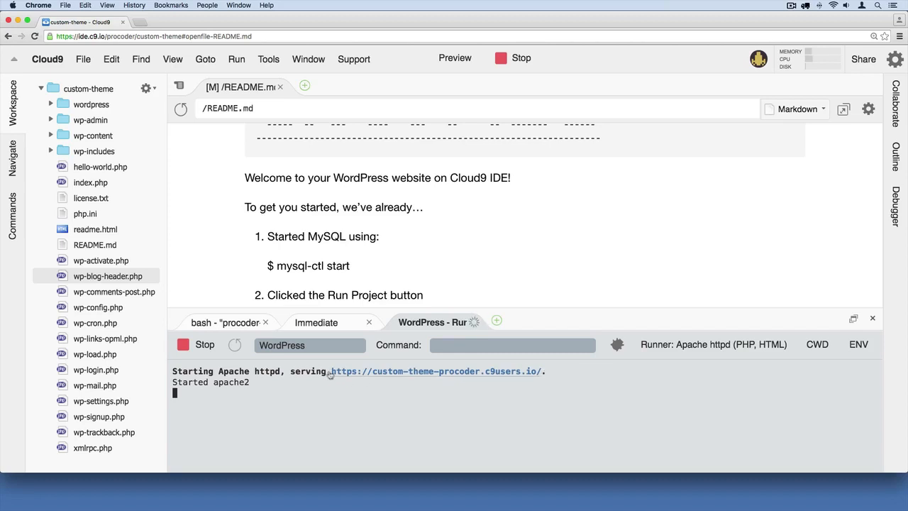
pyautogui.moveTo(454, 372)
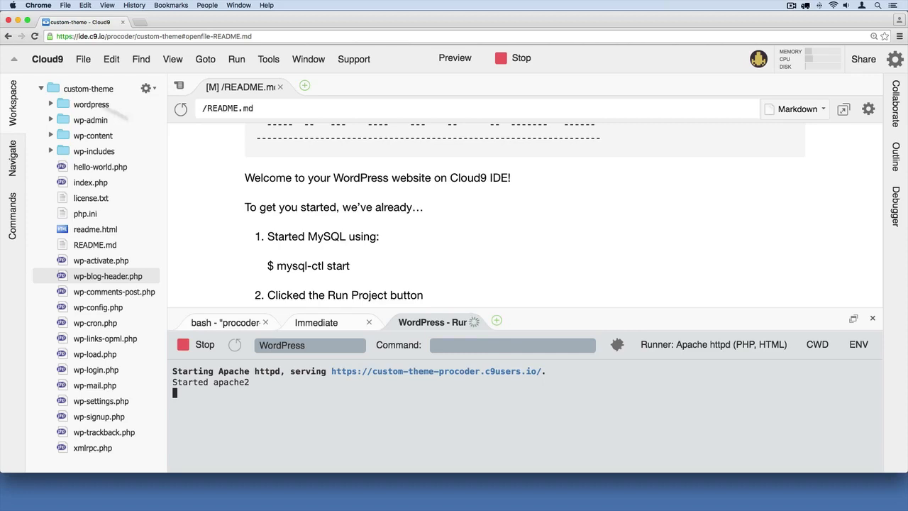
pyautogui.moveTo(499, 375)
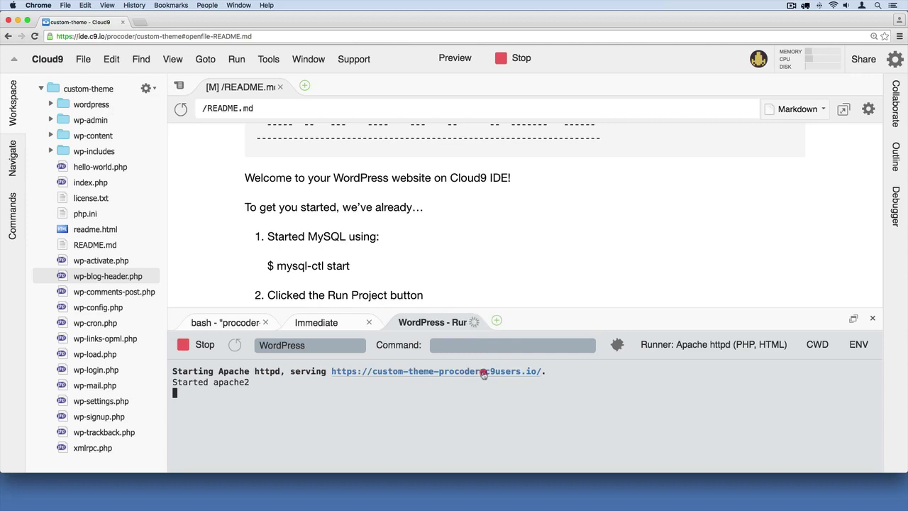
# Step: Open the served site address in a new browser tab and again in the IDE's preview pane
pyautogui.rightClick(484, 371)
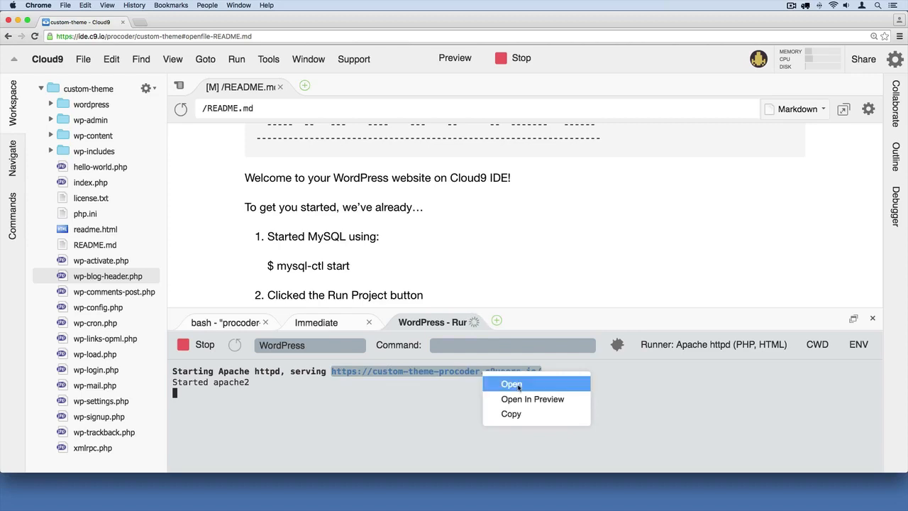
pyautogui.click(510, 383)
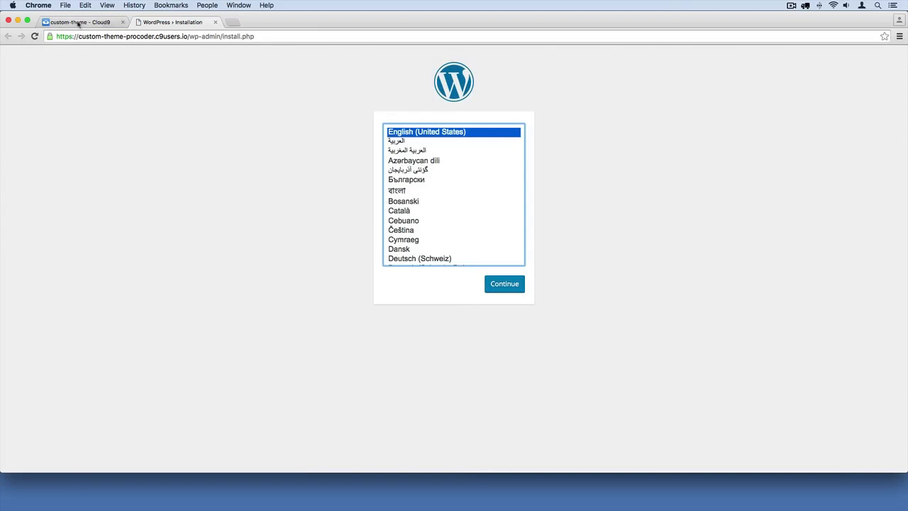
pyautogui.click(78, 23)
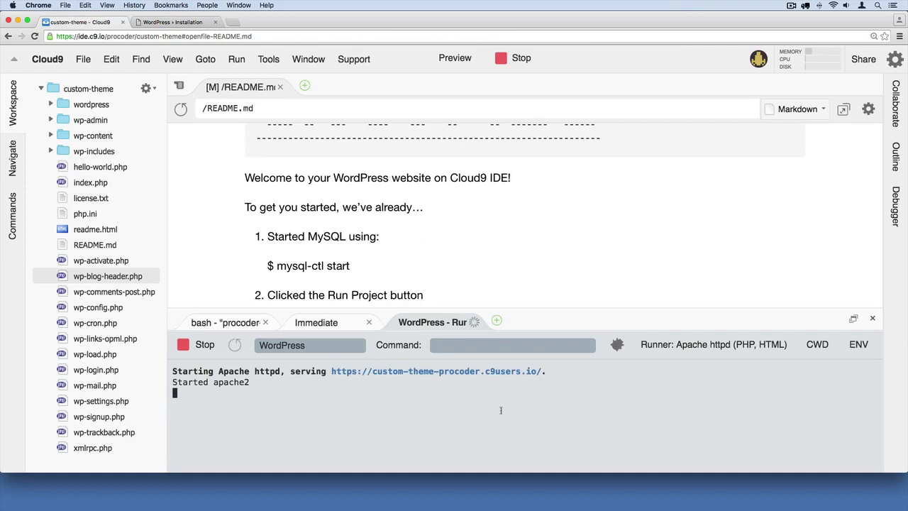
pyautogui.rightClick(437, 371)
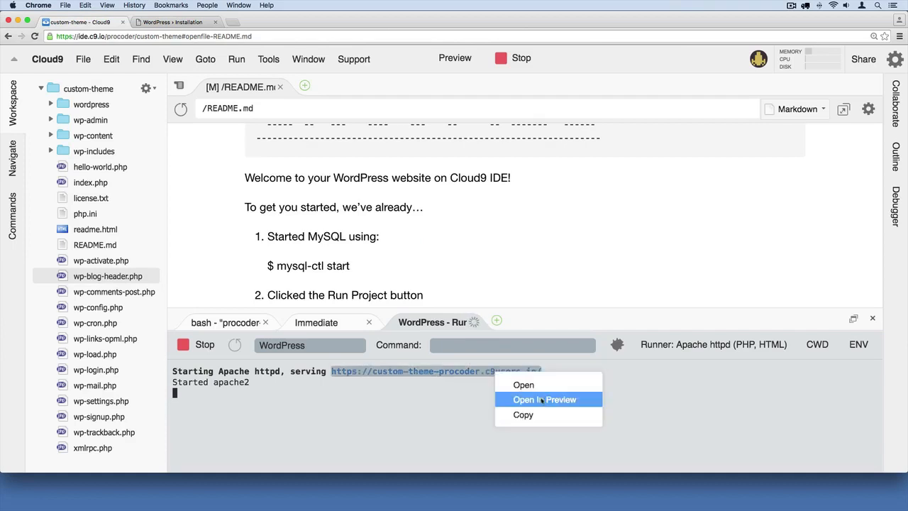
pyautogui.click(547, 401)
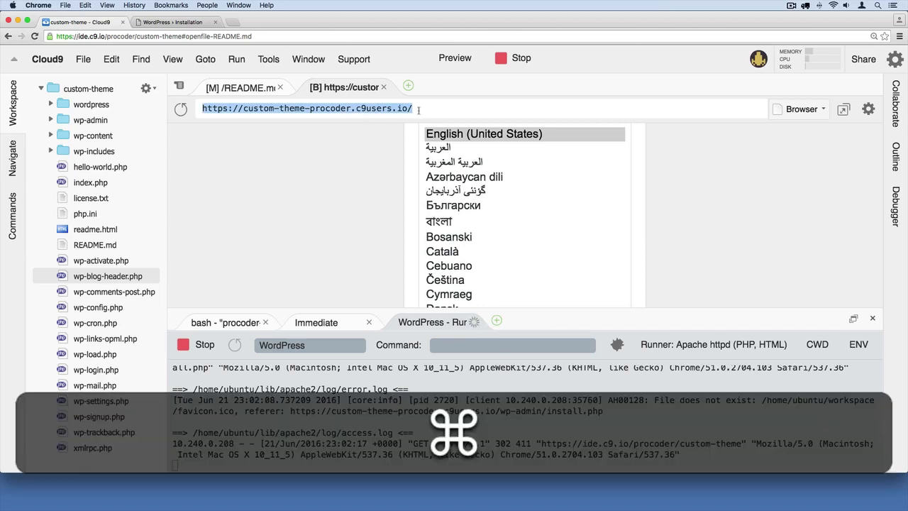
pyautogui.press('cmd+c')
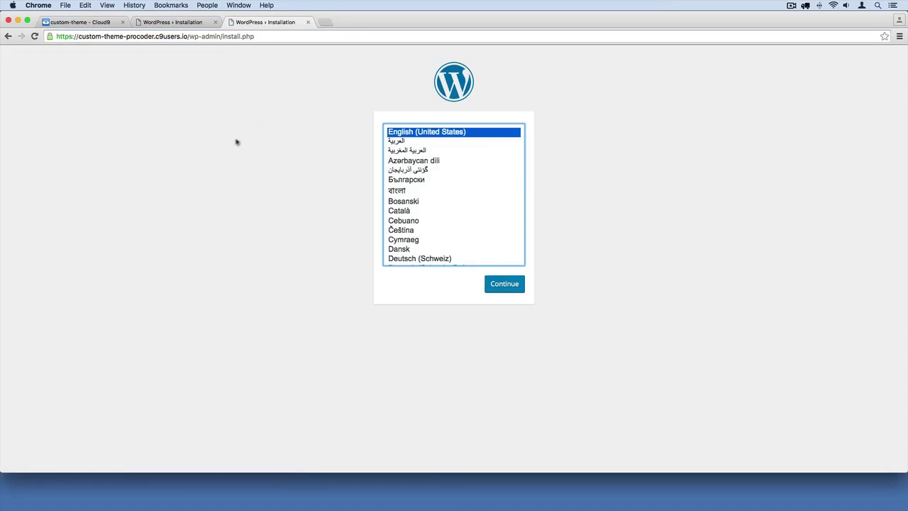
pyautogui.click(309, 23)
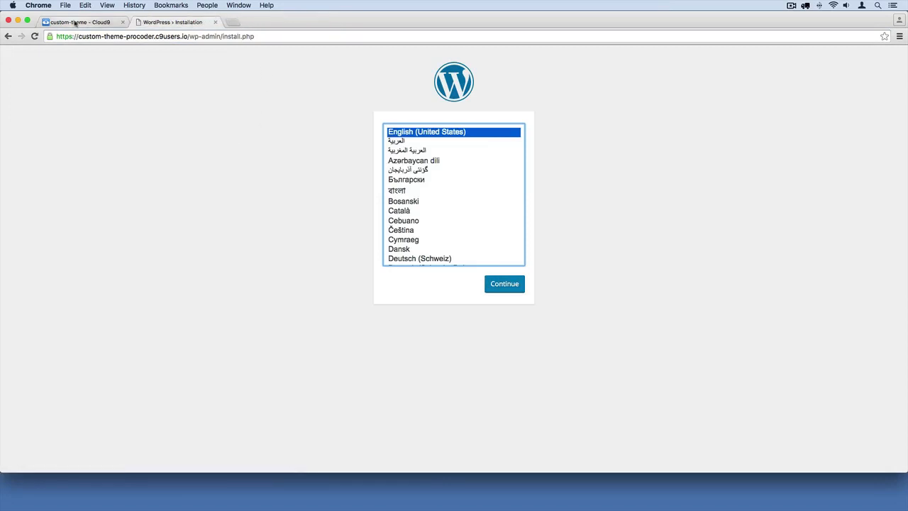
pyautogui.click(78, 23)
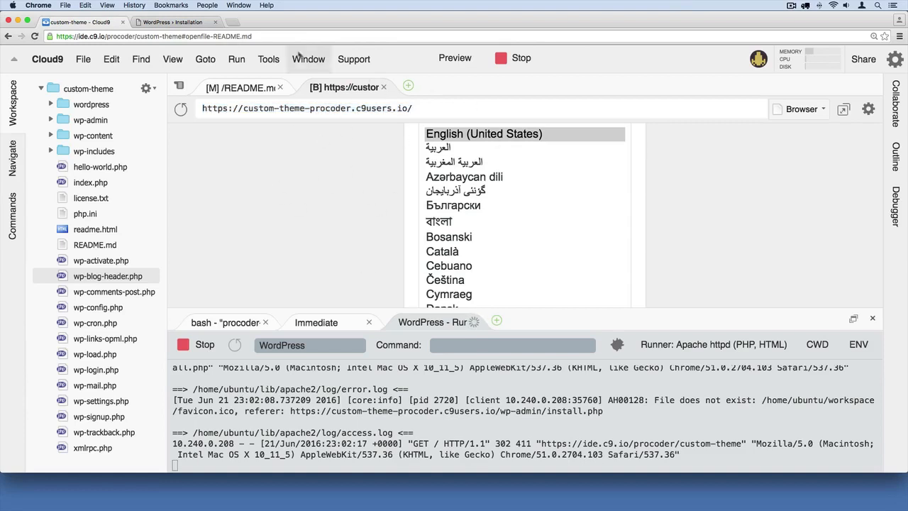
pyautogui.moveTo(360, 133)
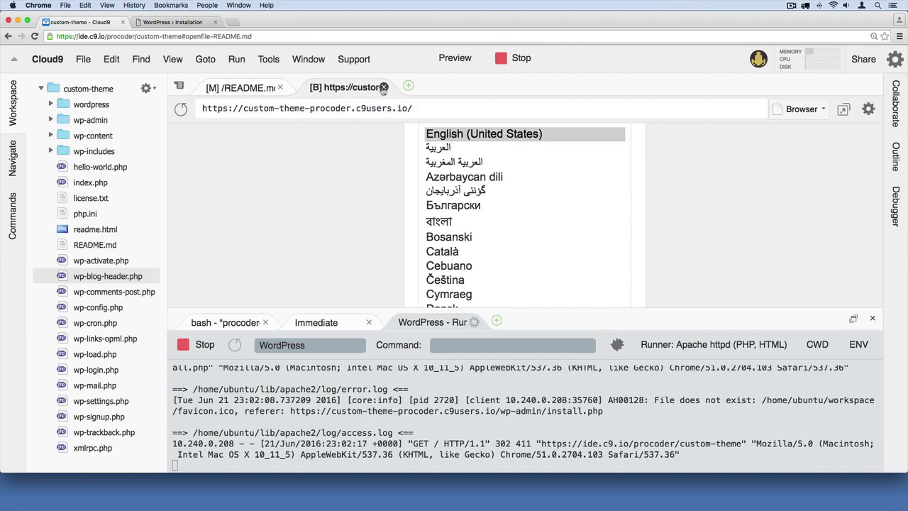
pyautogui.click(390, 88)
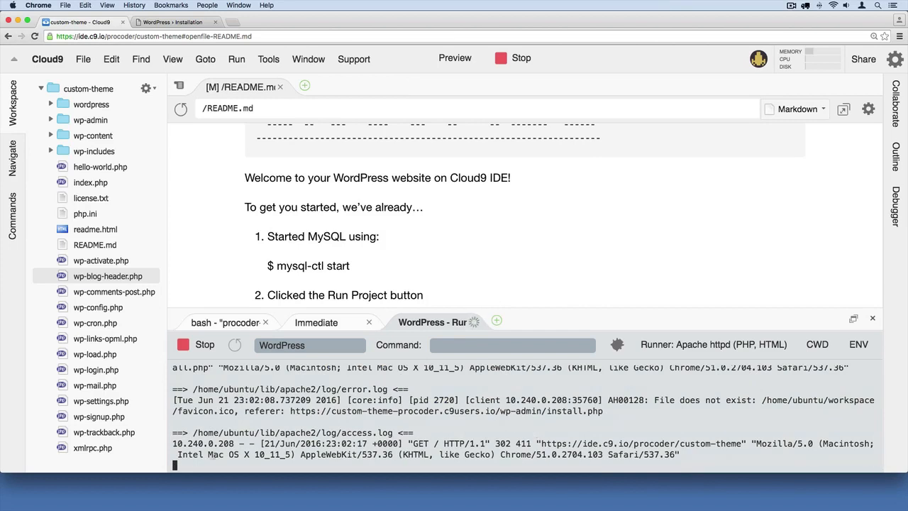
pyautogui.moveTo(219, 320)
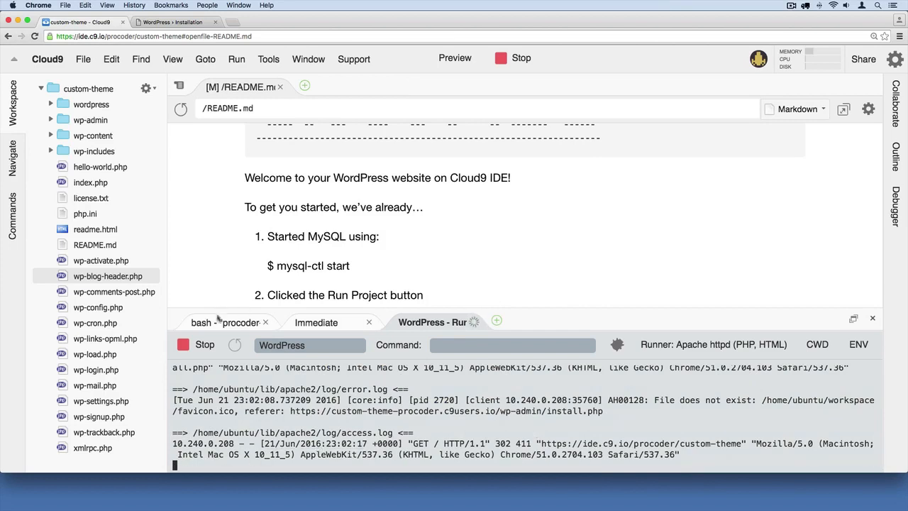
# Step: Glance at the bash terminal, then return to the WordPress run log output
pyautogui.click(220, 322)
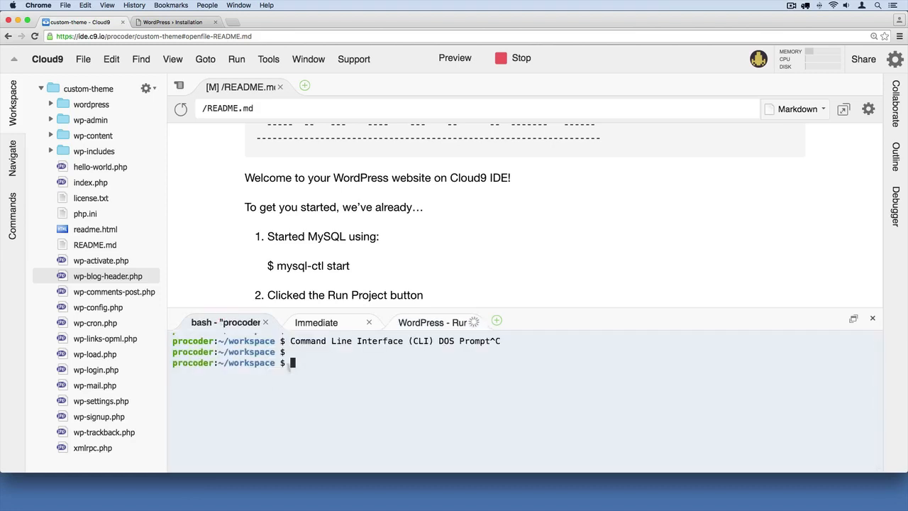
pyautogui.click(432, 322)
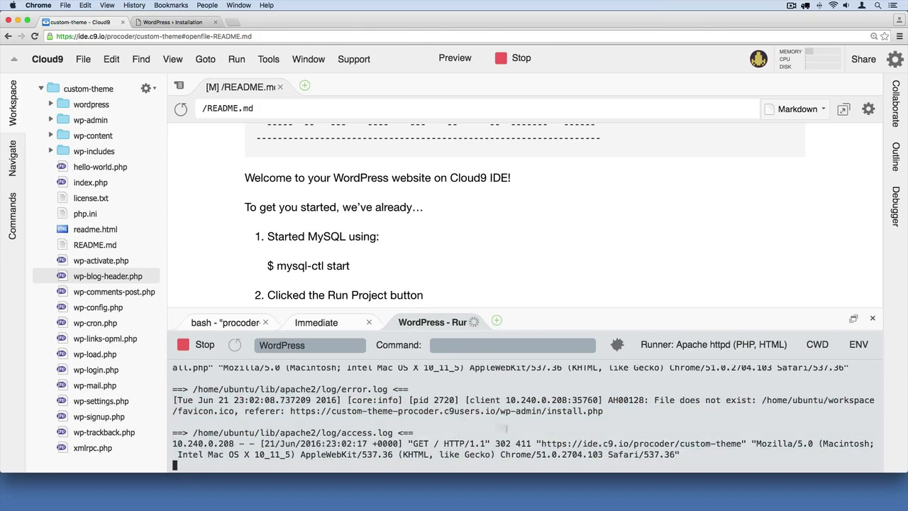
# Step: Switch to the installer tab and select English (United States) as the language
pyautogui.click(176, 22)
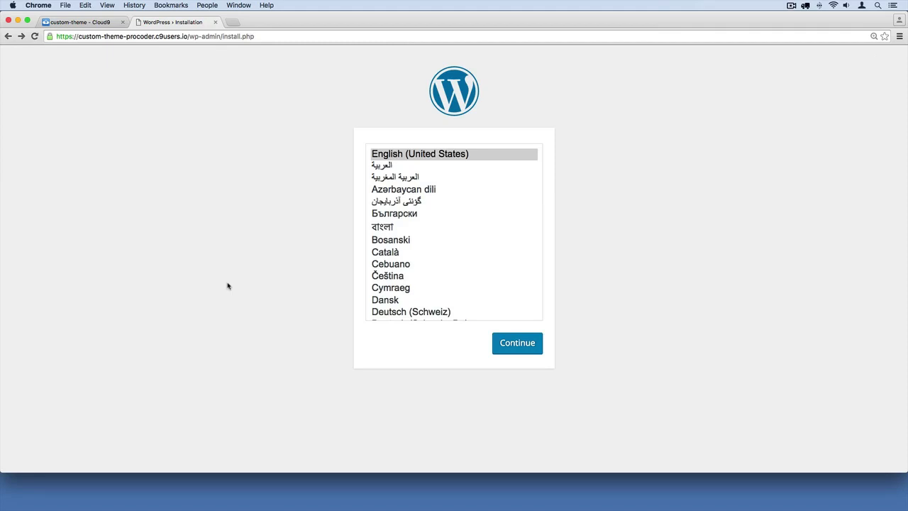
pyautogui.moveTo(321, 196)
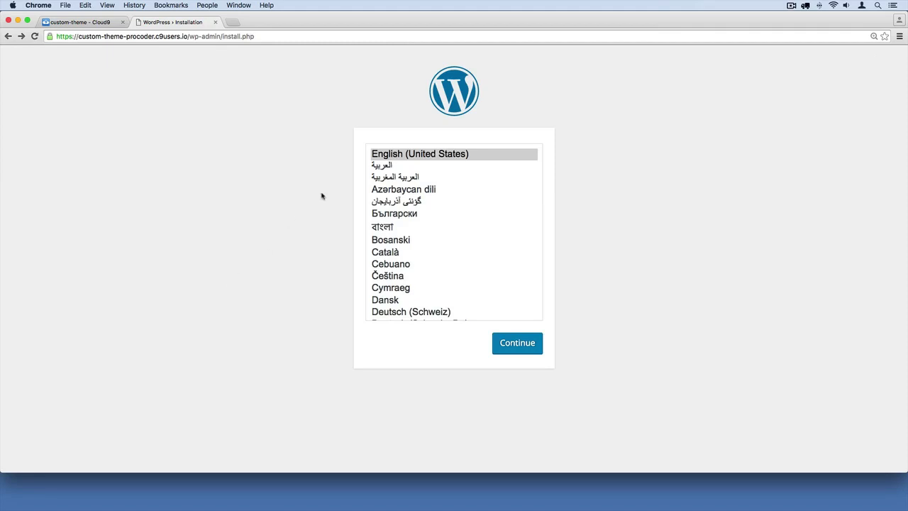
pyautogui.click(440, 153)
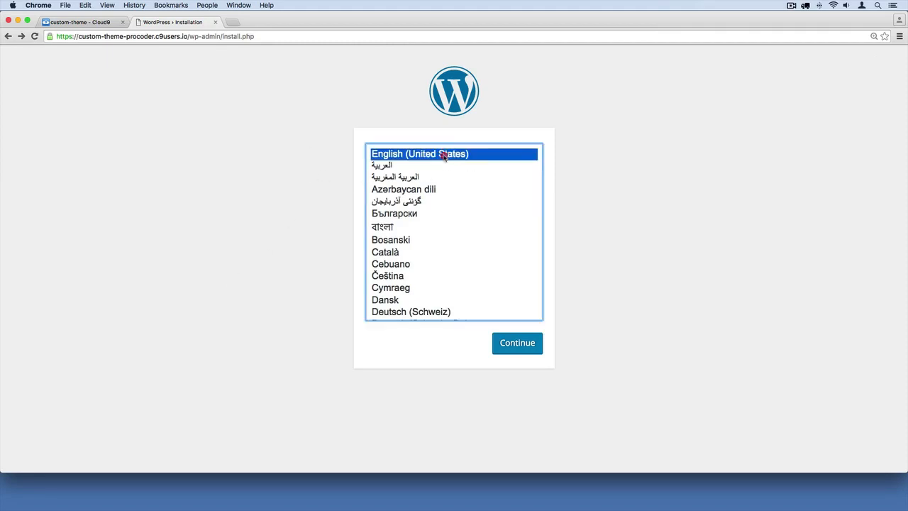
pyautogui.moveTo(520, 356)
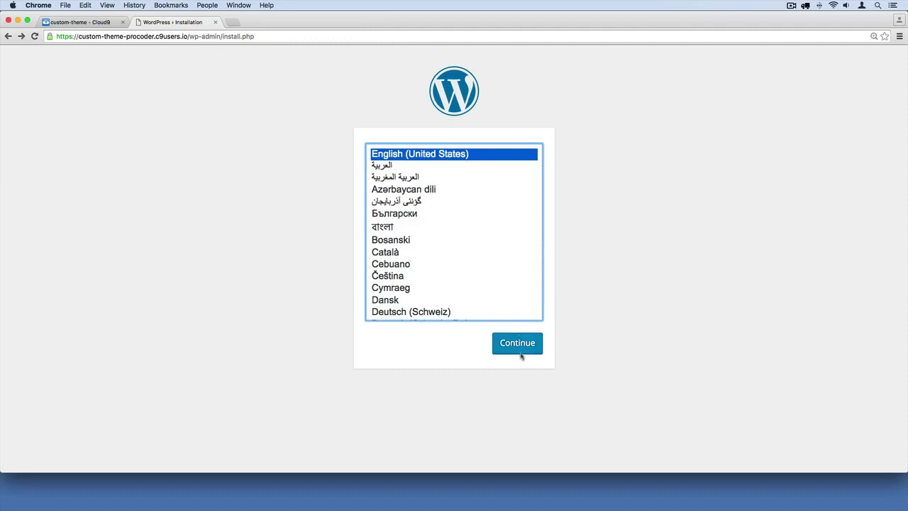
# Step: Continue to the site form and enter title Custom Theme and username procoder
pyautogui.click(516, 344)
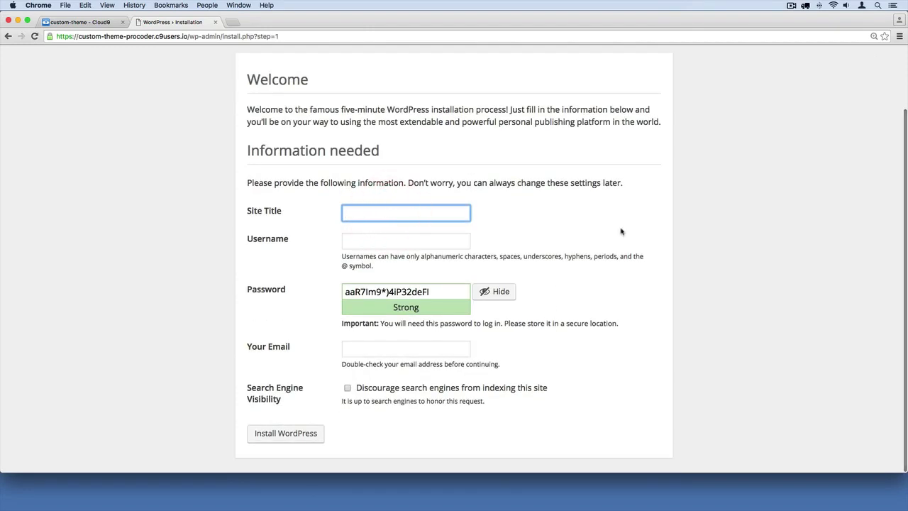
pyautogui.write('Custom Theme')
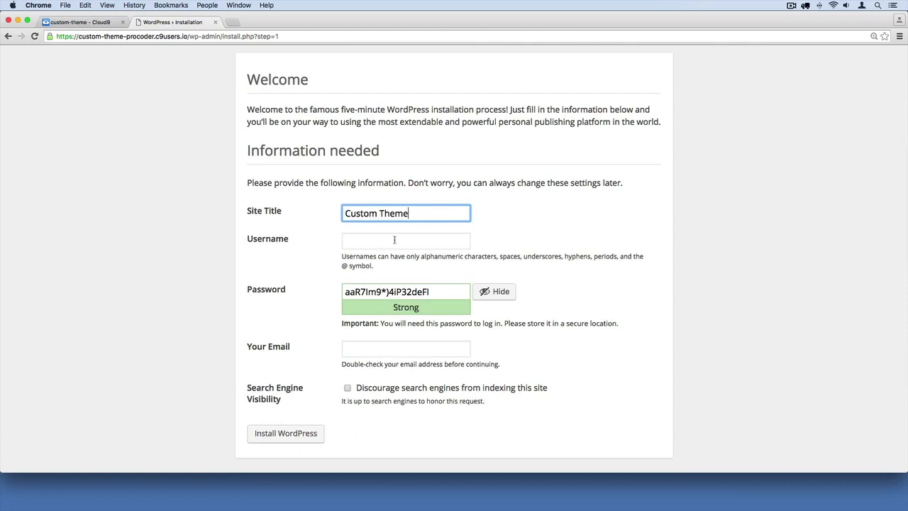
pyautogui.click(406, 240)
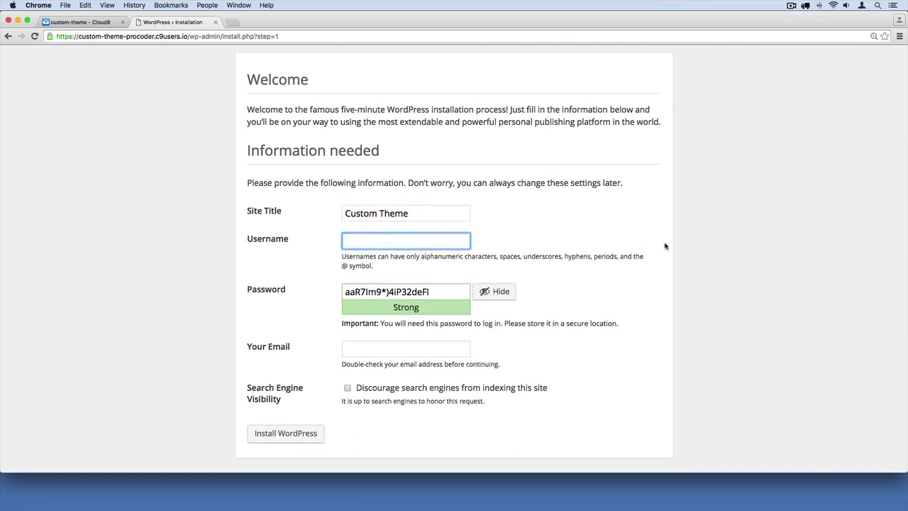
pyautogui.write('procoder')
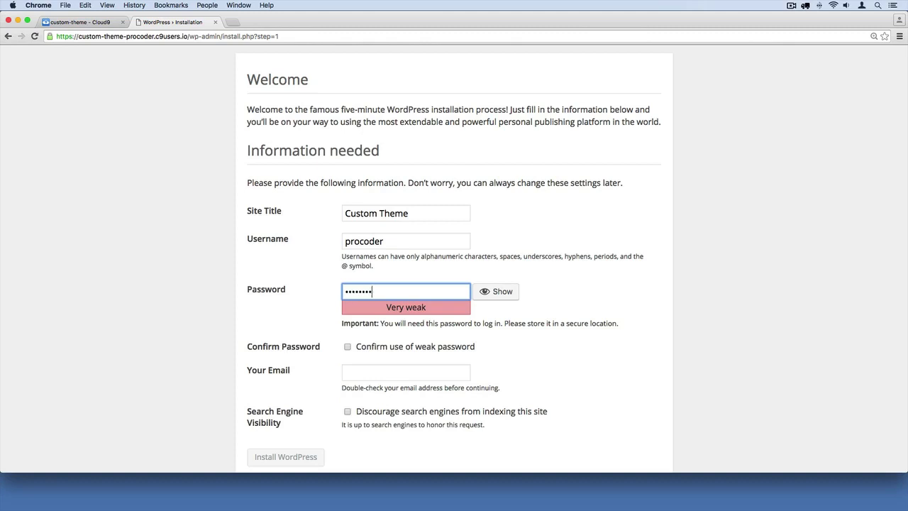
# Step: Confirm use of the weak password and discourage search engine indexing, leaving email empty
pyautogui.click(349, 347)
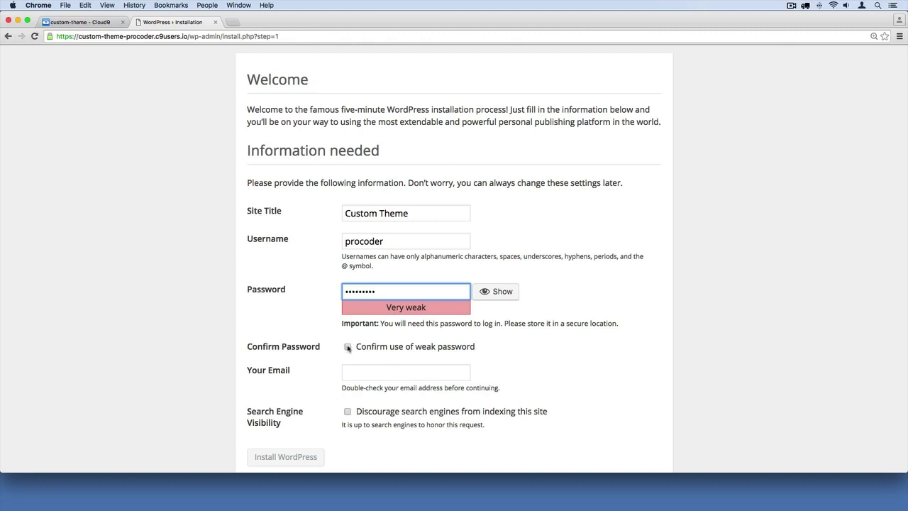
pyautogui.click(348, 346)
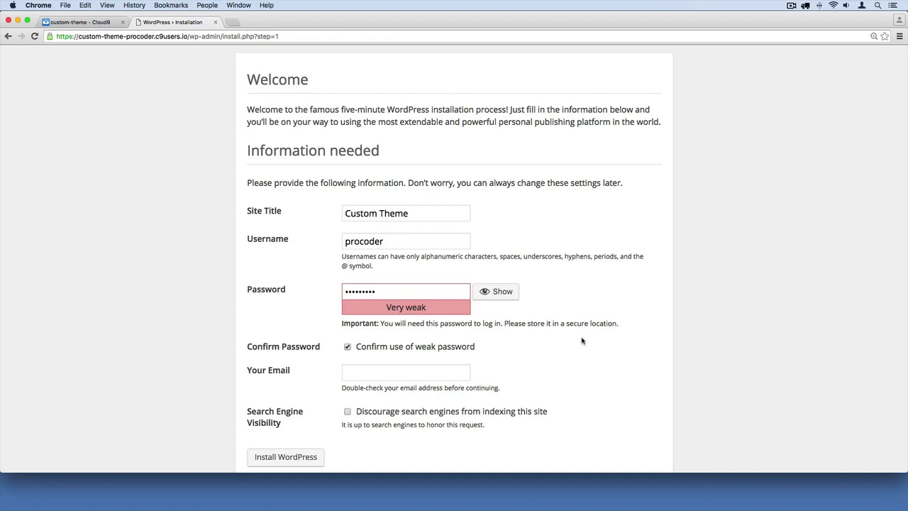
pyautogui.click(405, 372)
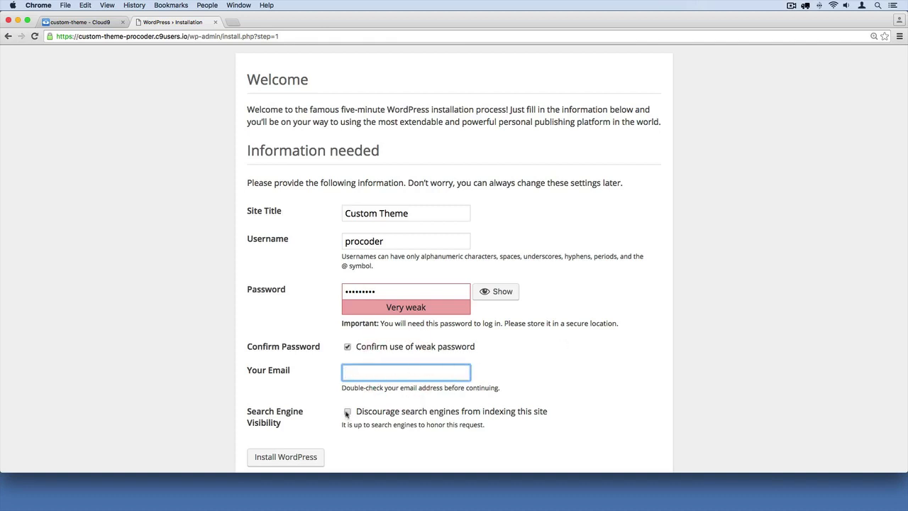
pyautogui.click(347, 412)
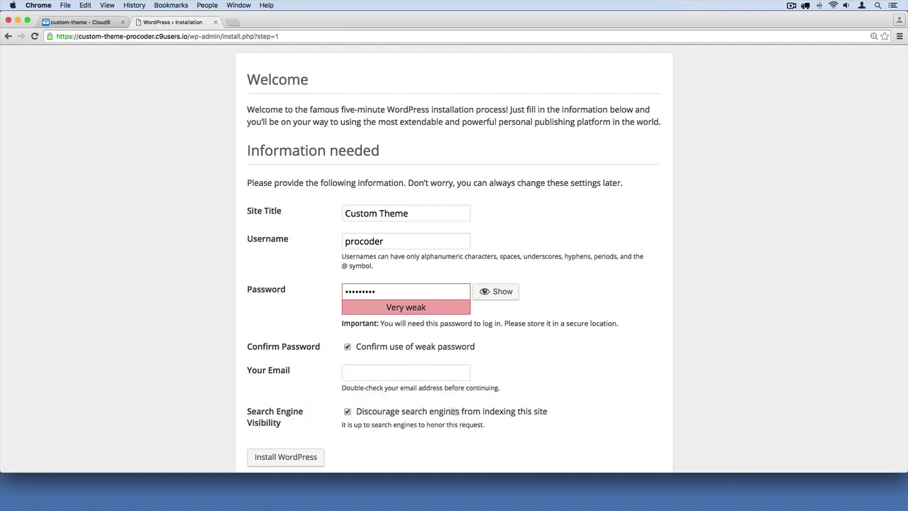
pyautogui.moveTo(548, 425)
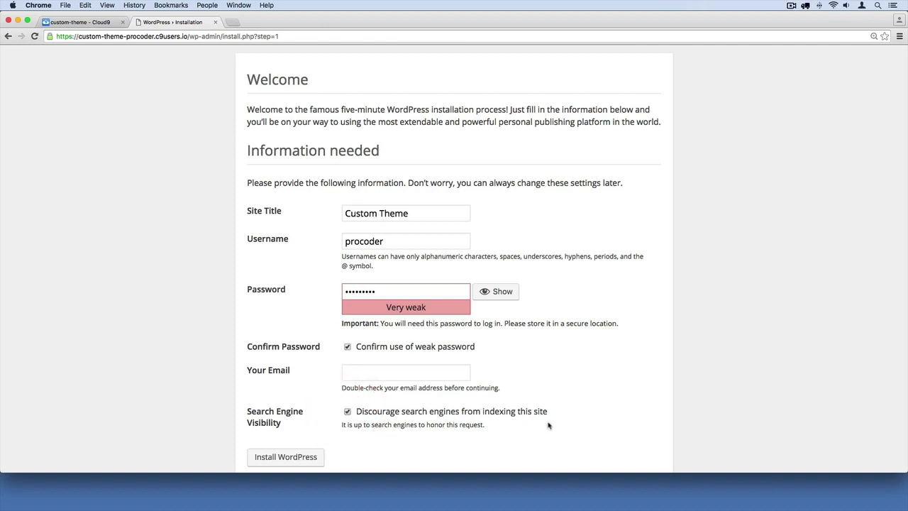
pyautogui.moveTo(562, 406)
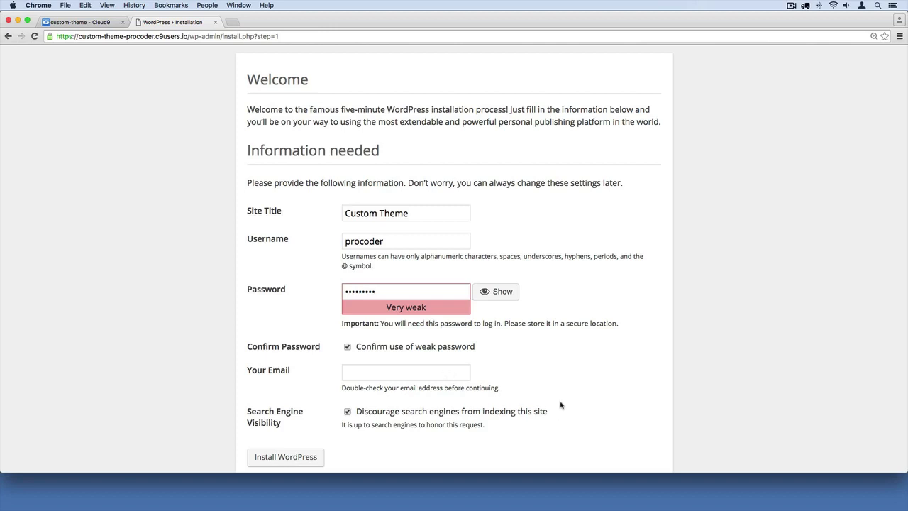
pyautogui.click(406, 372)
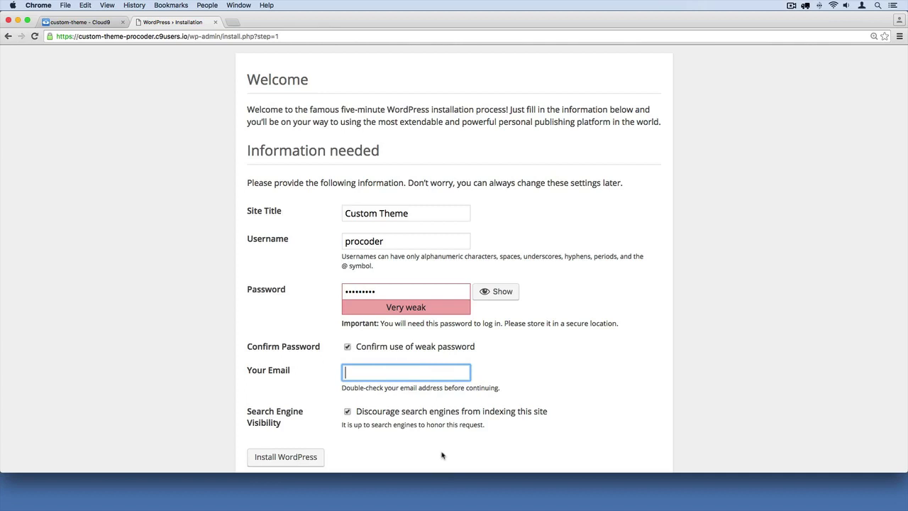
# Step: Run the WordPress installation and proceed from the Success page to the login page
pyautogui.click(285, 457)
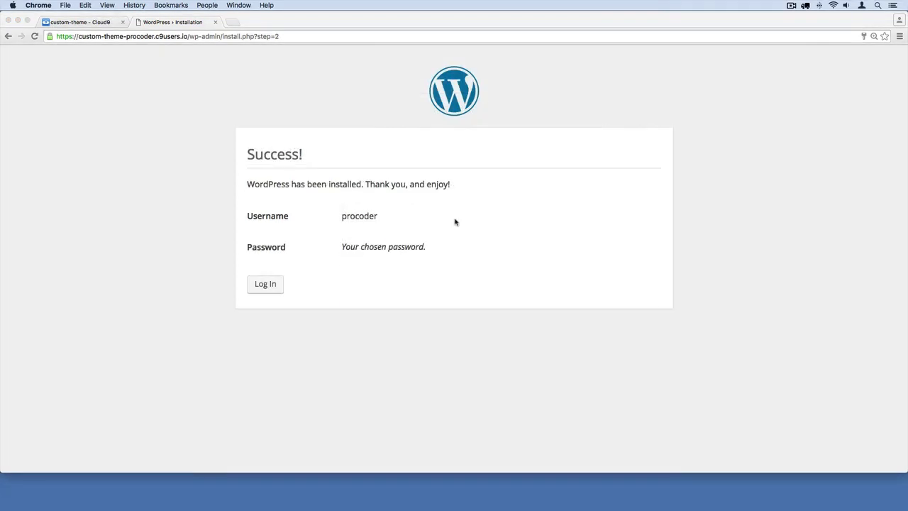
pyautogui.moveTo(528, 214)
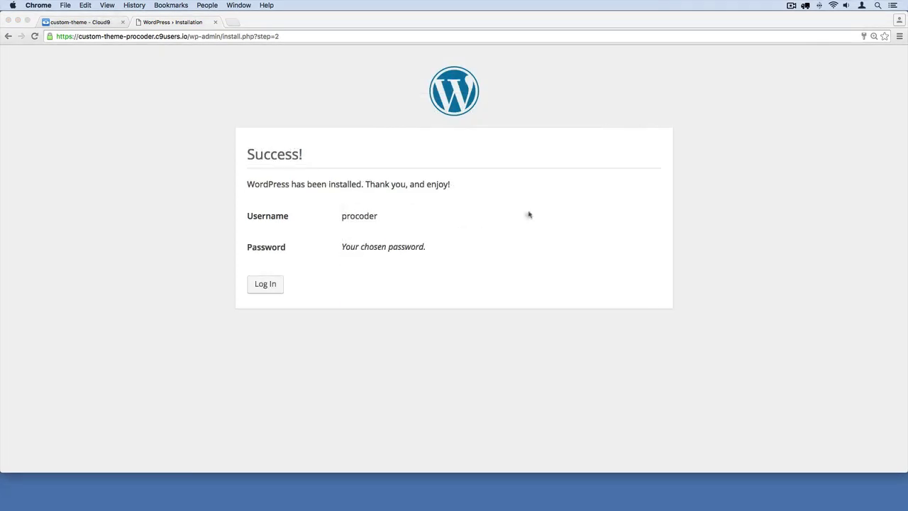
pyautogui.moveTo(267, 288)
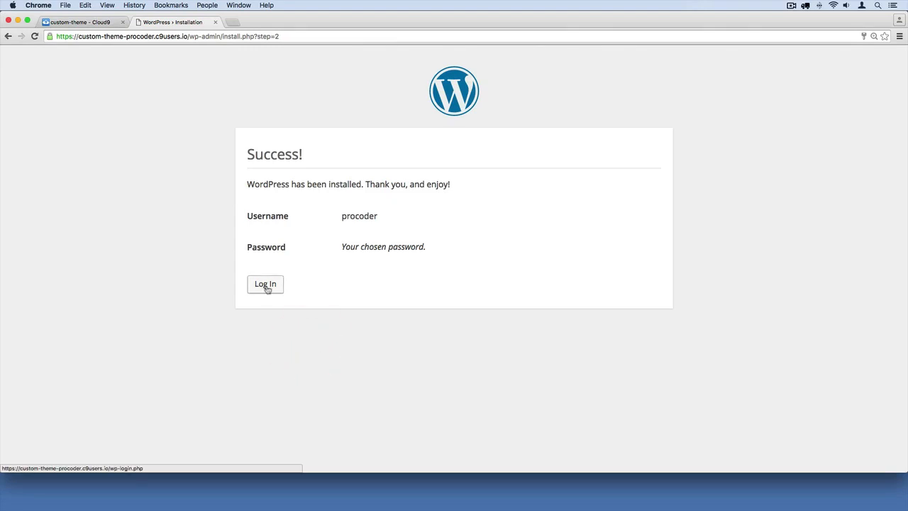
pyautogui.click(263, 284)
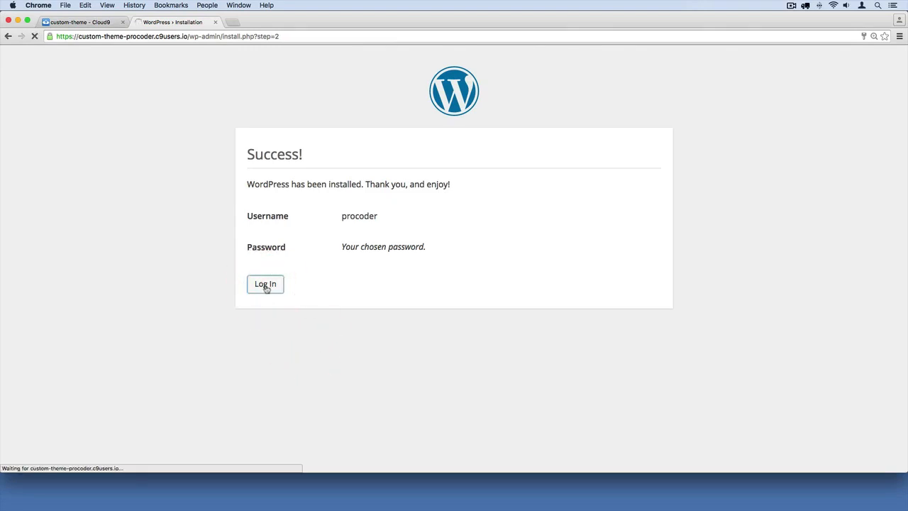
pyautogui.click(265, 283)
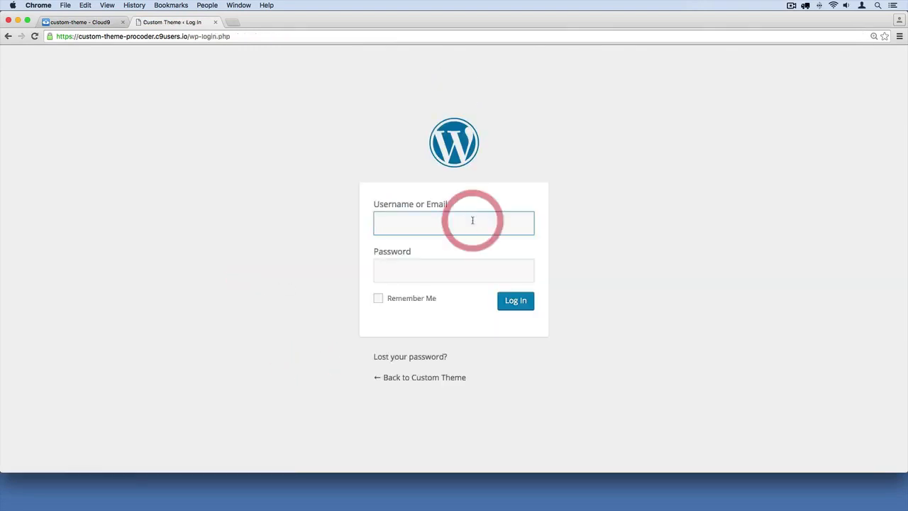
# Step: Log in as procoder with Remember Me checked, reaching the admin Dashboard
pyautogui.click(454, 221)
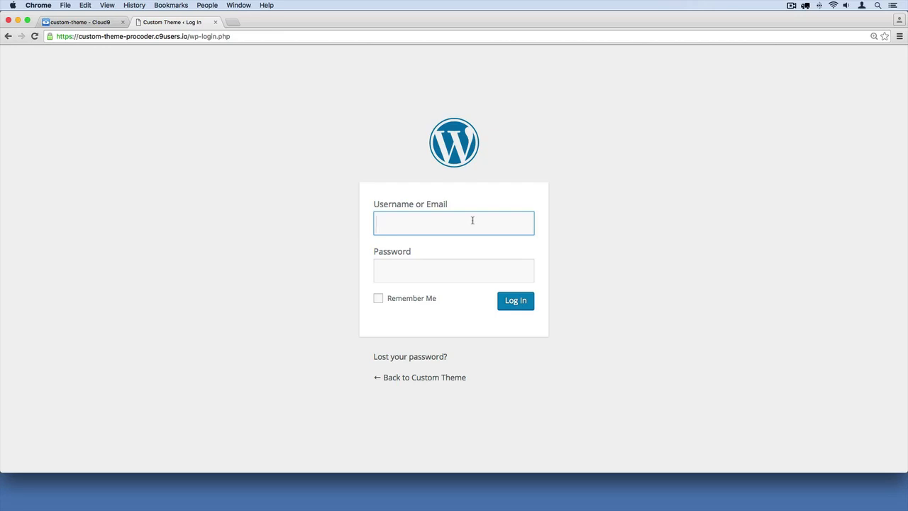
pyautogui.write('procoder')
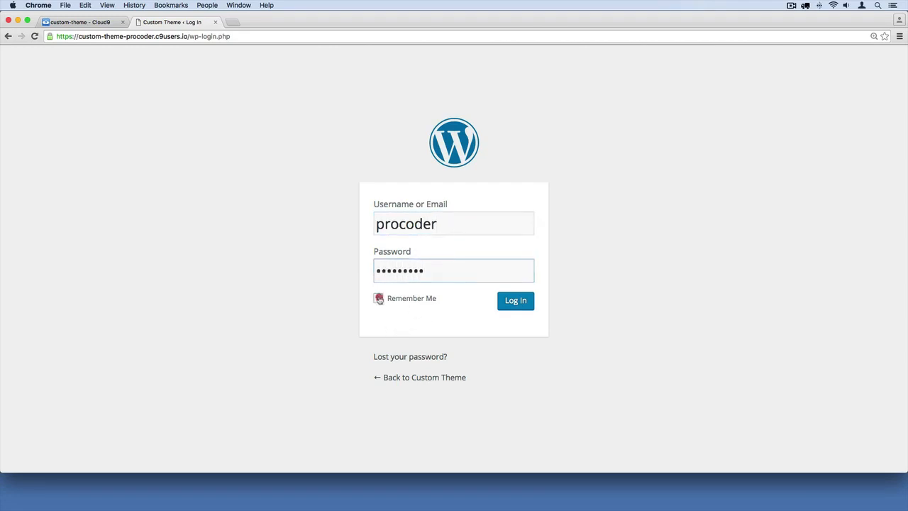
pyautogui.click(515, 301)
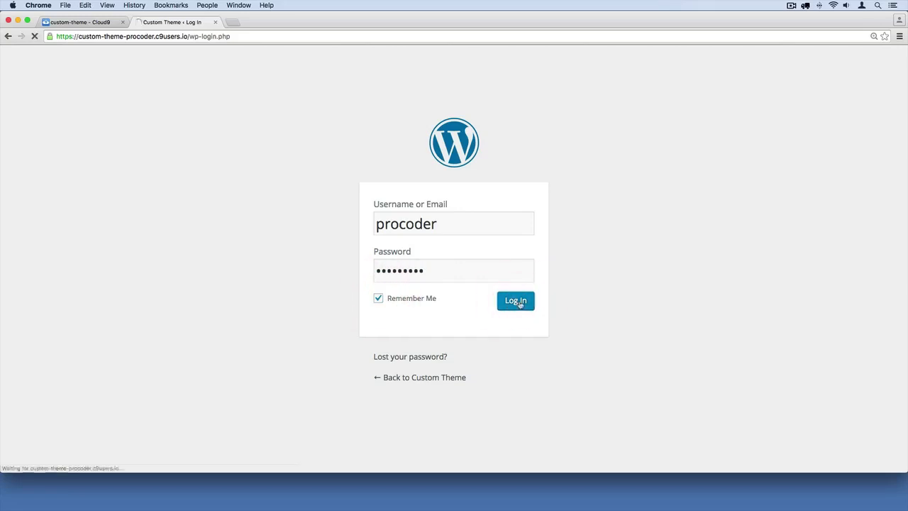
pyautogui.click(515, 300)
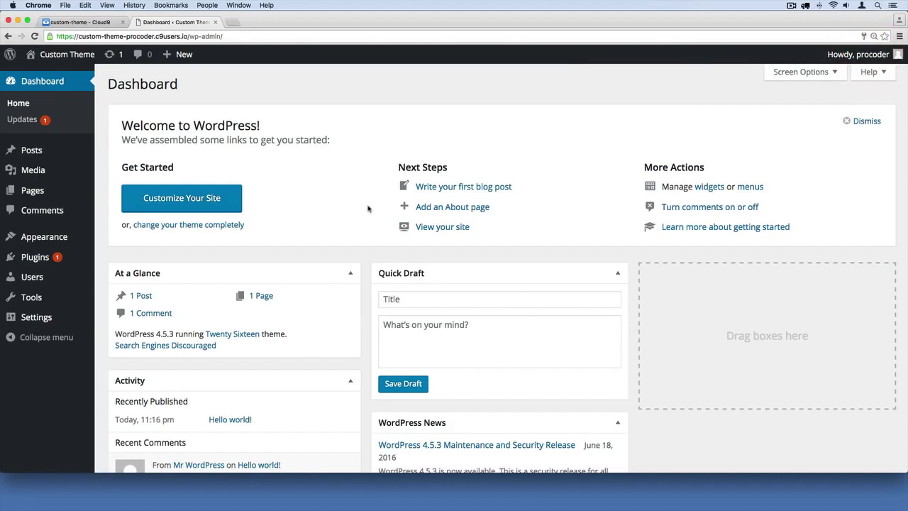
pyautogui.moveTo(289, 62)
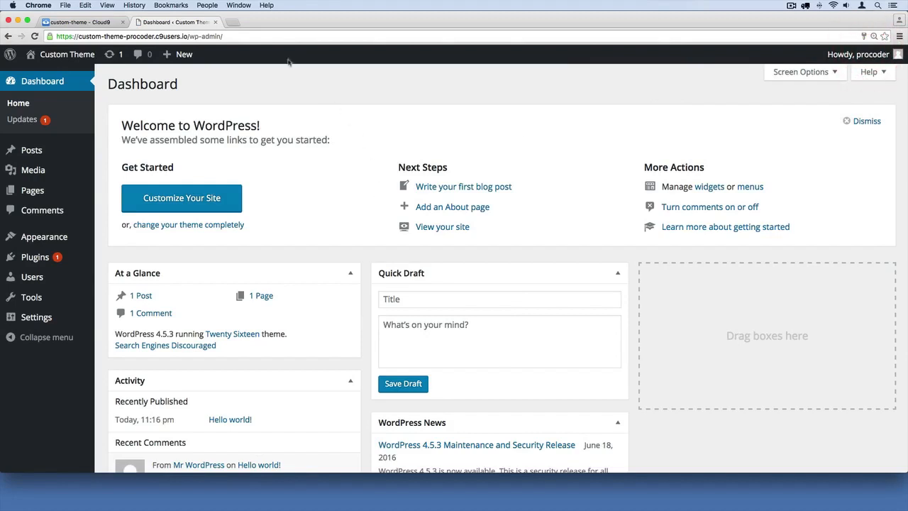
pyautogui.moveTo(63, 54)
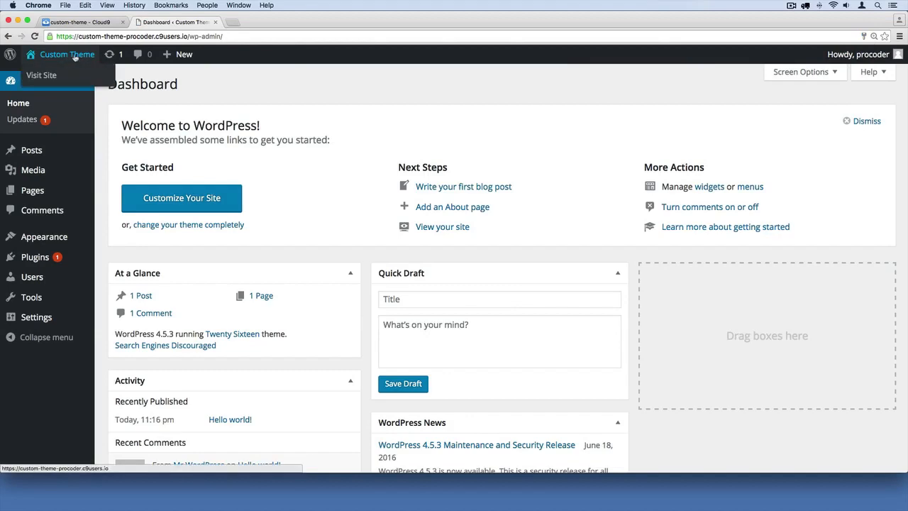
# Step: Open the Custom Theme site homepage from the admin bar in a new tab
pyautogui.rightClick(62, 54)
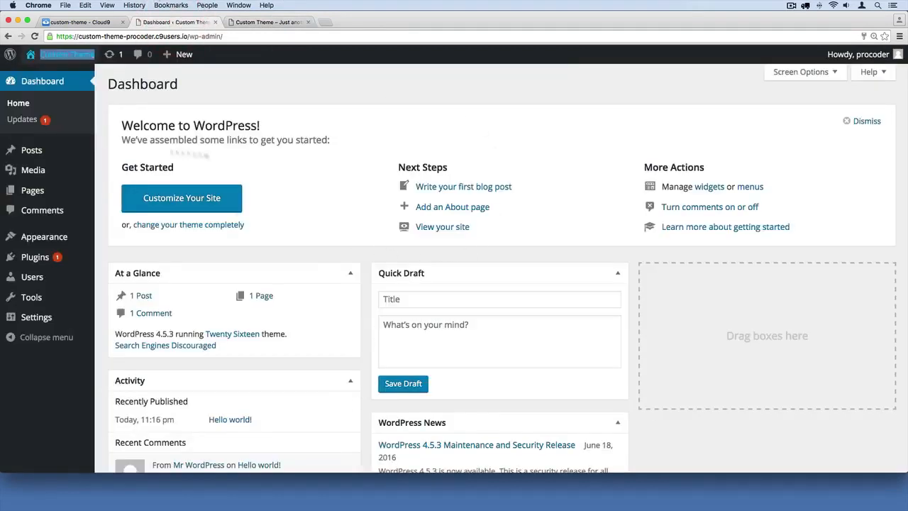
pyautogui.moveTo(309, 120)
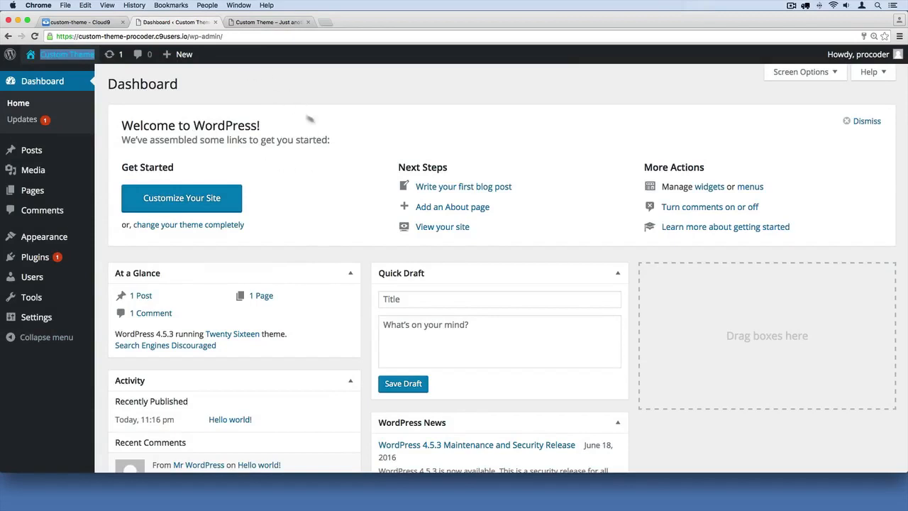